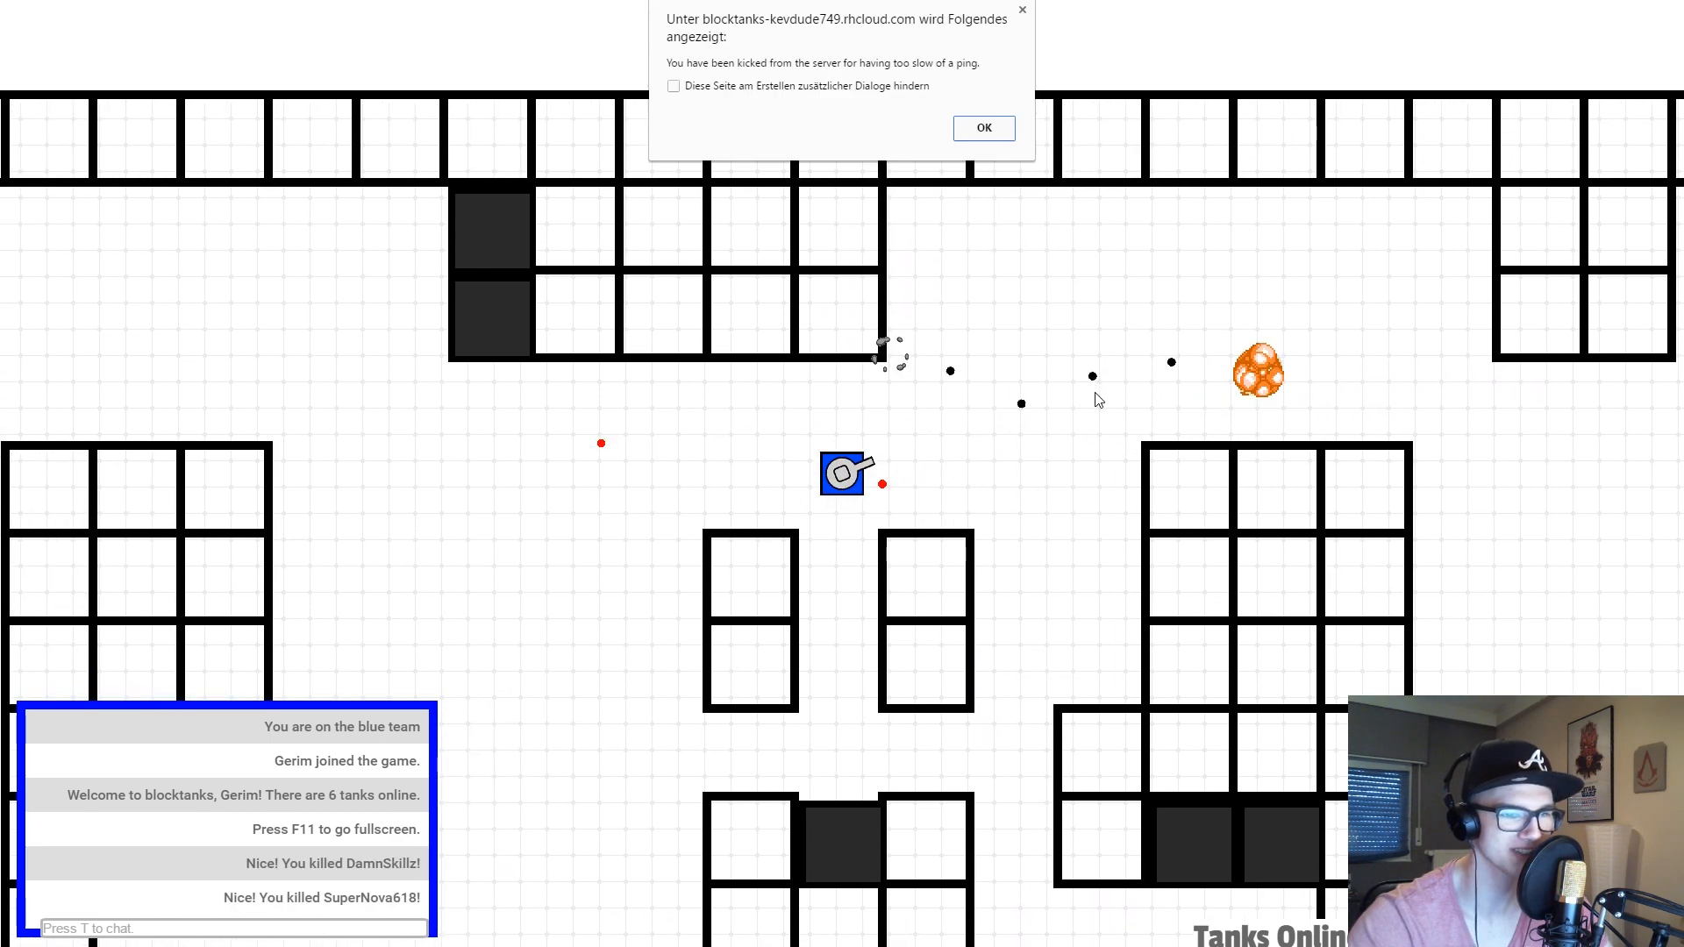
mouse_move(996, 130)
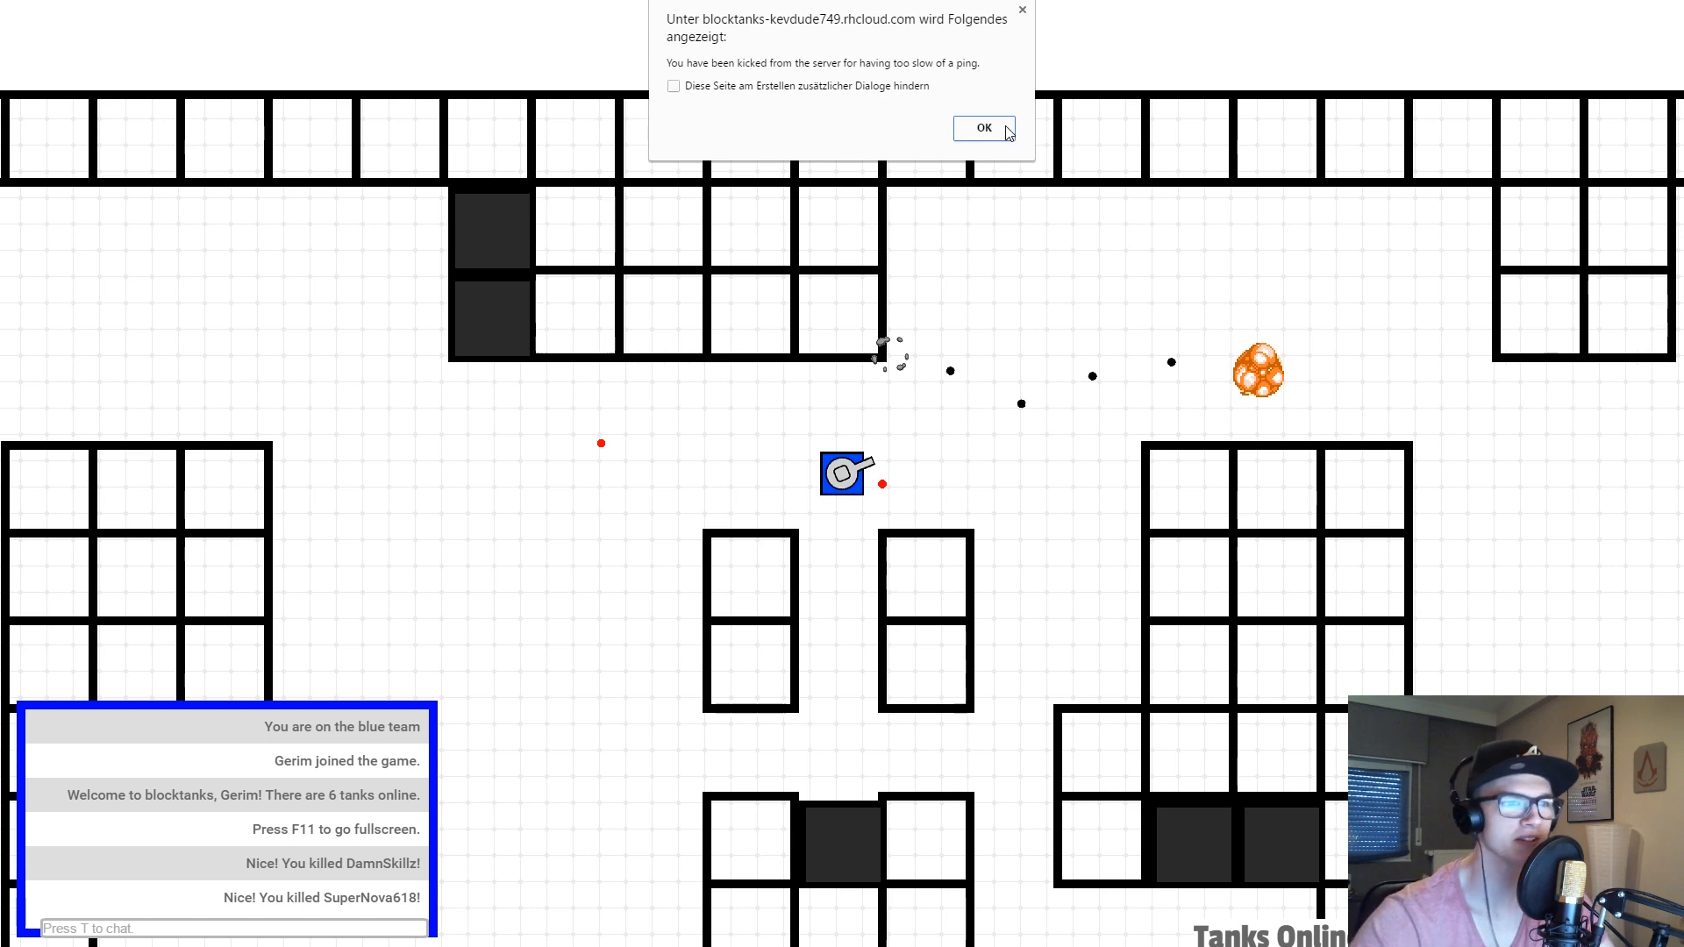
Acknowledge the kicked-for-slow-ping alert and return to the start screen as Gerim
click(984, 127)
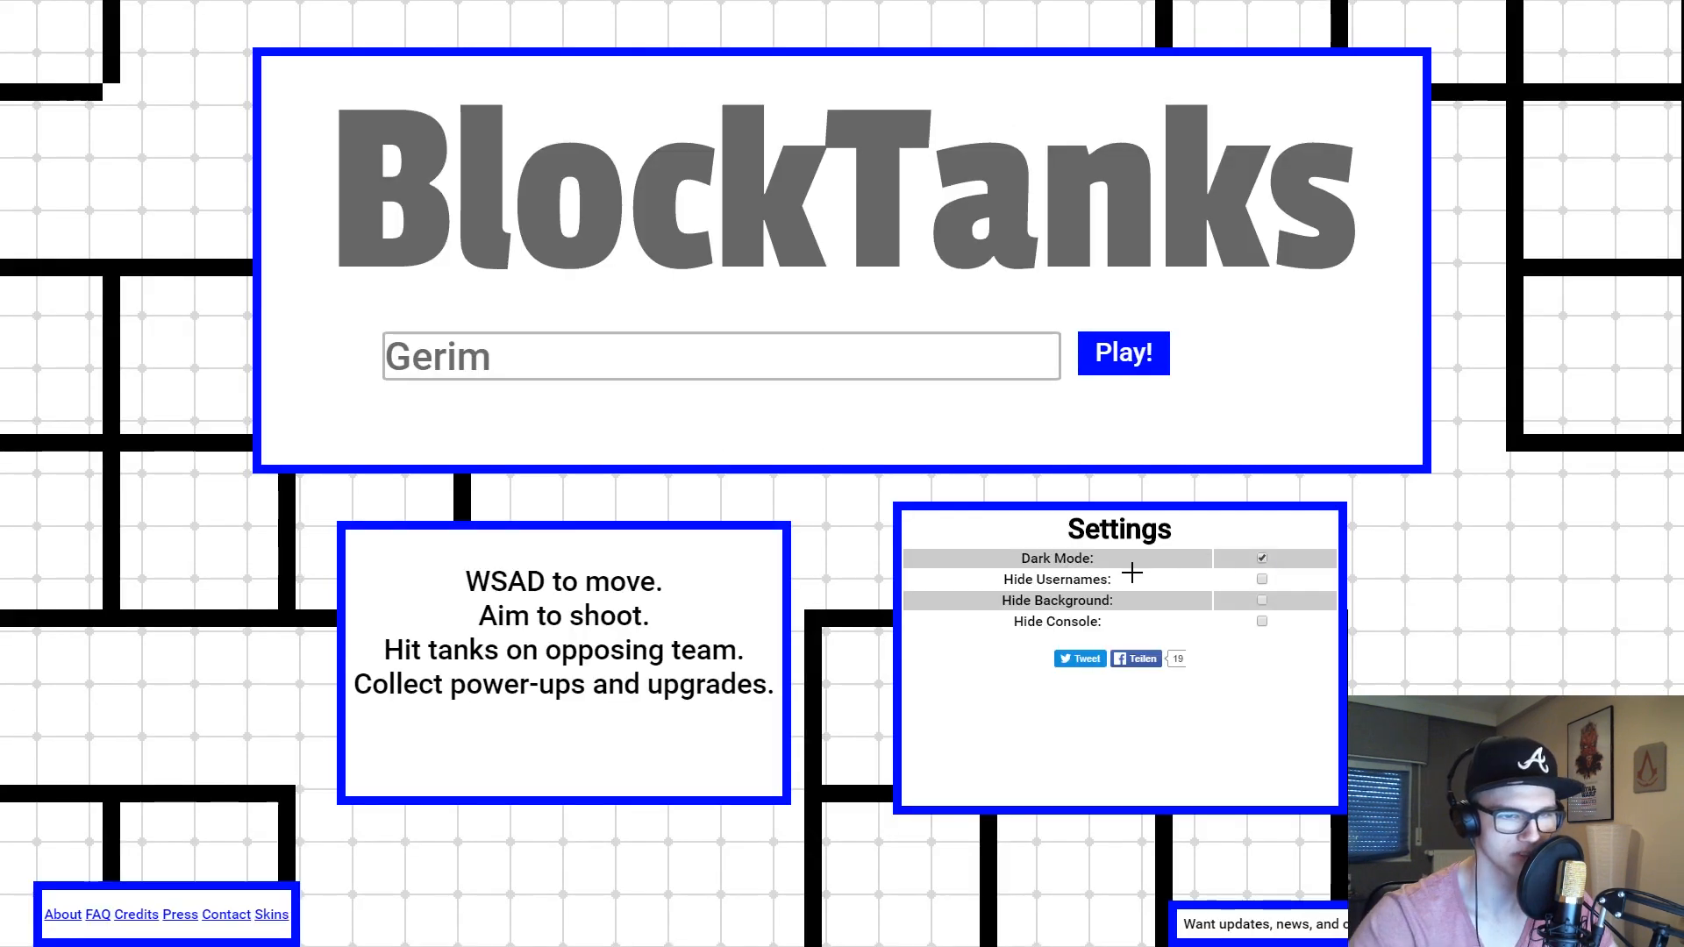
Join a new match via Play! and fight on the red team until kicked again
click(1123, 353)
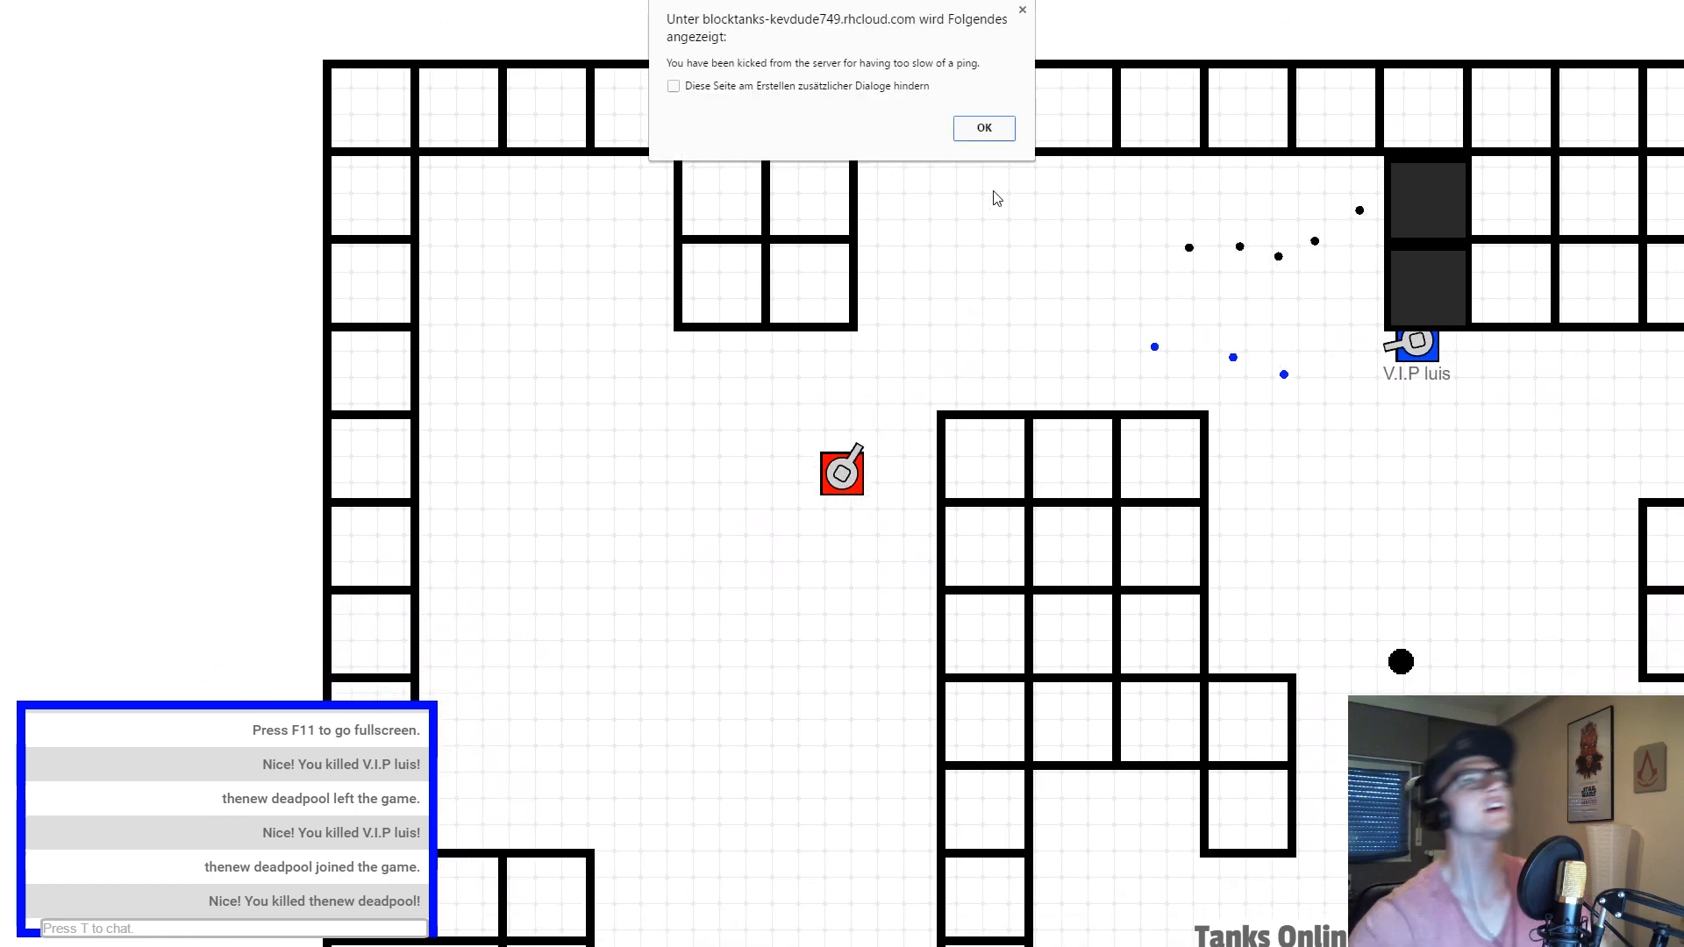
Dismiss the high-ping kick notices and join another match from the title screen
click(983, 127)
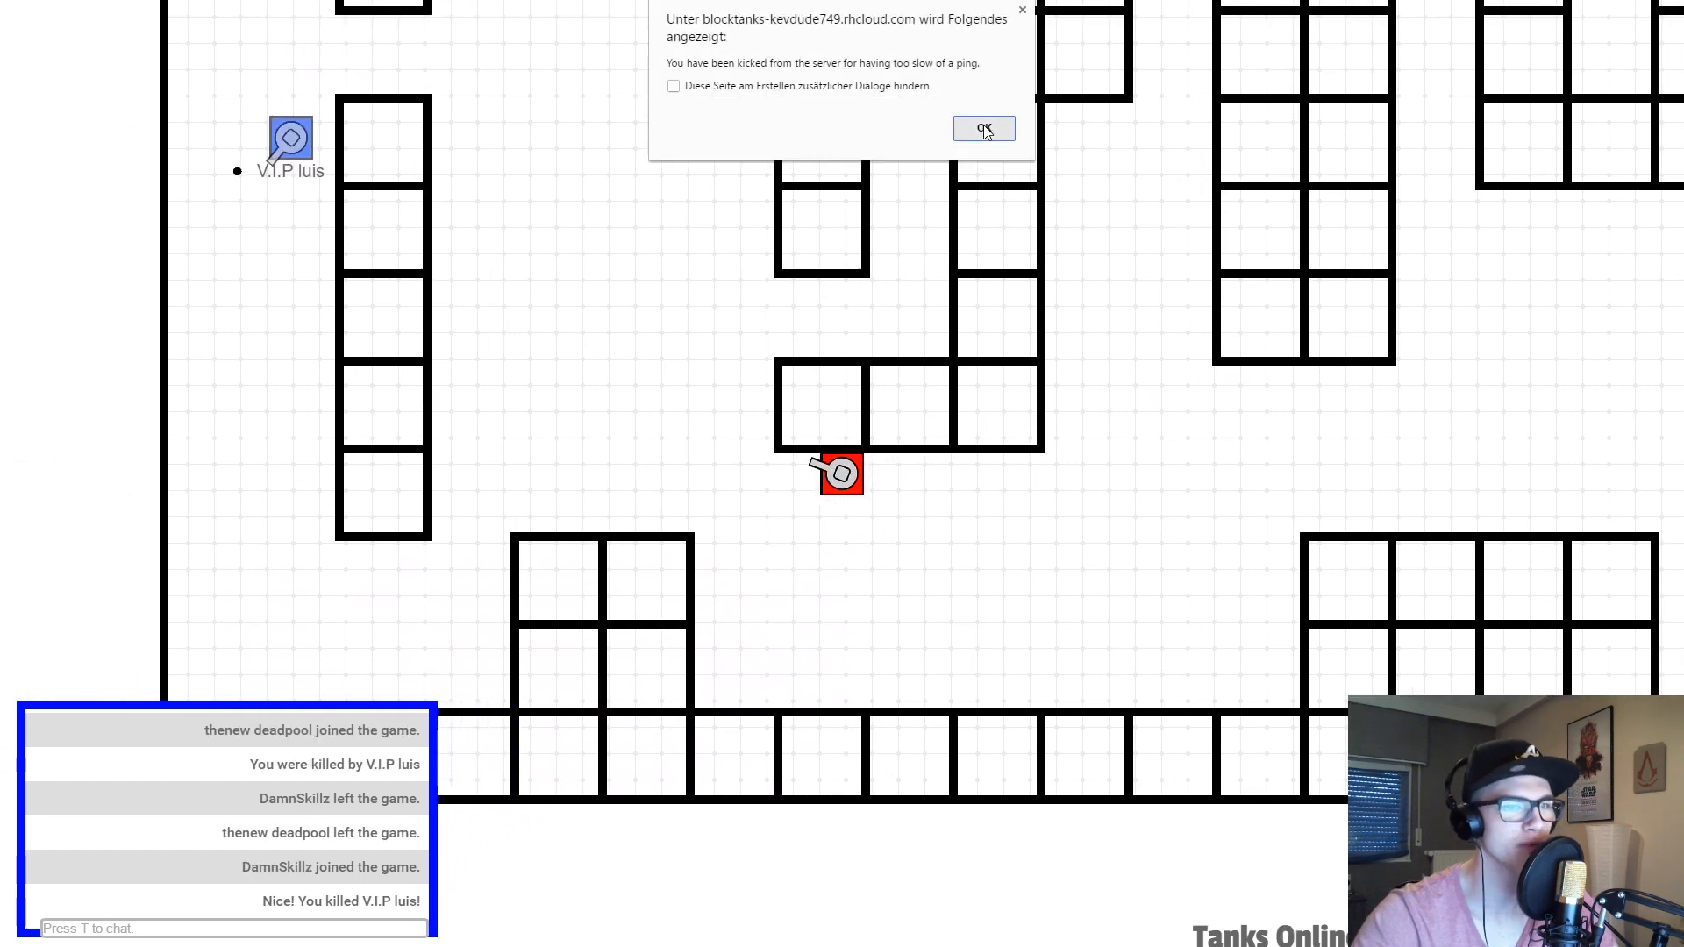
click(984, 128)
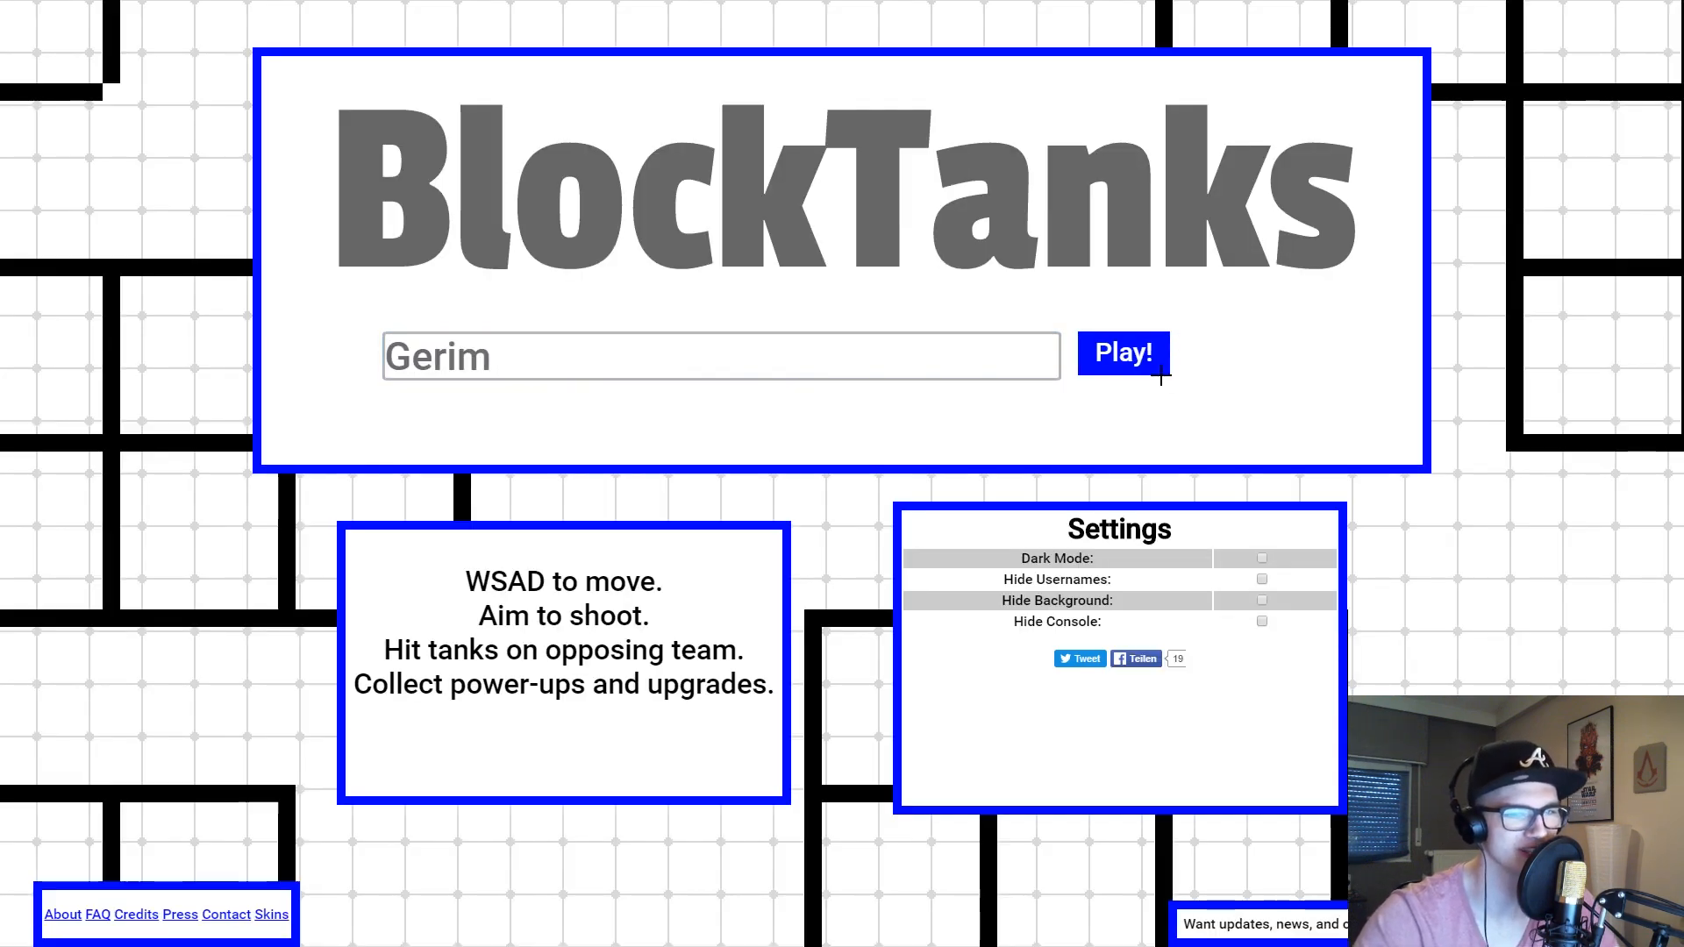
click(1123, 352)
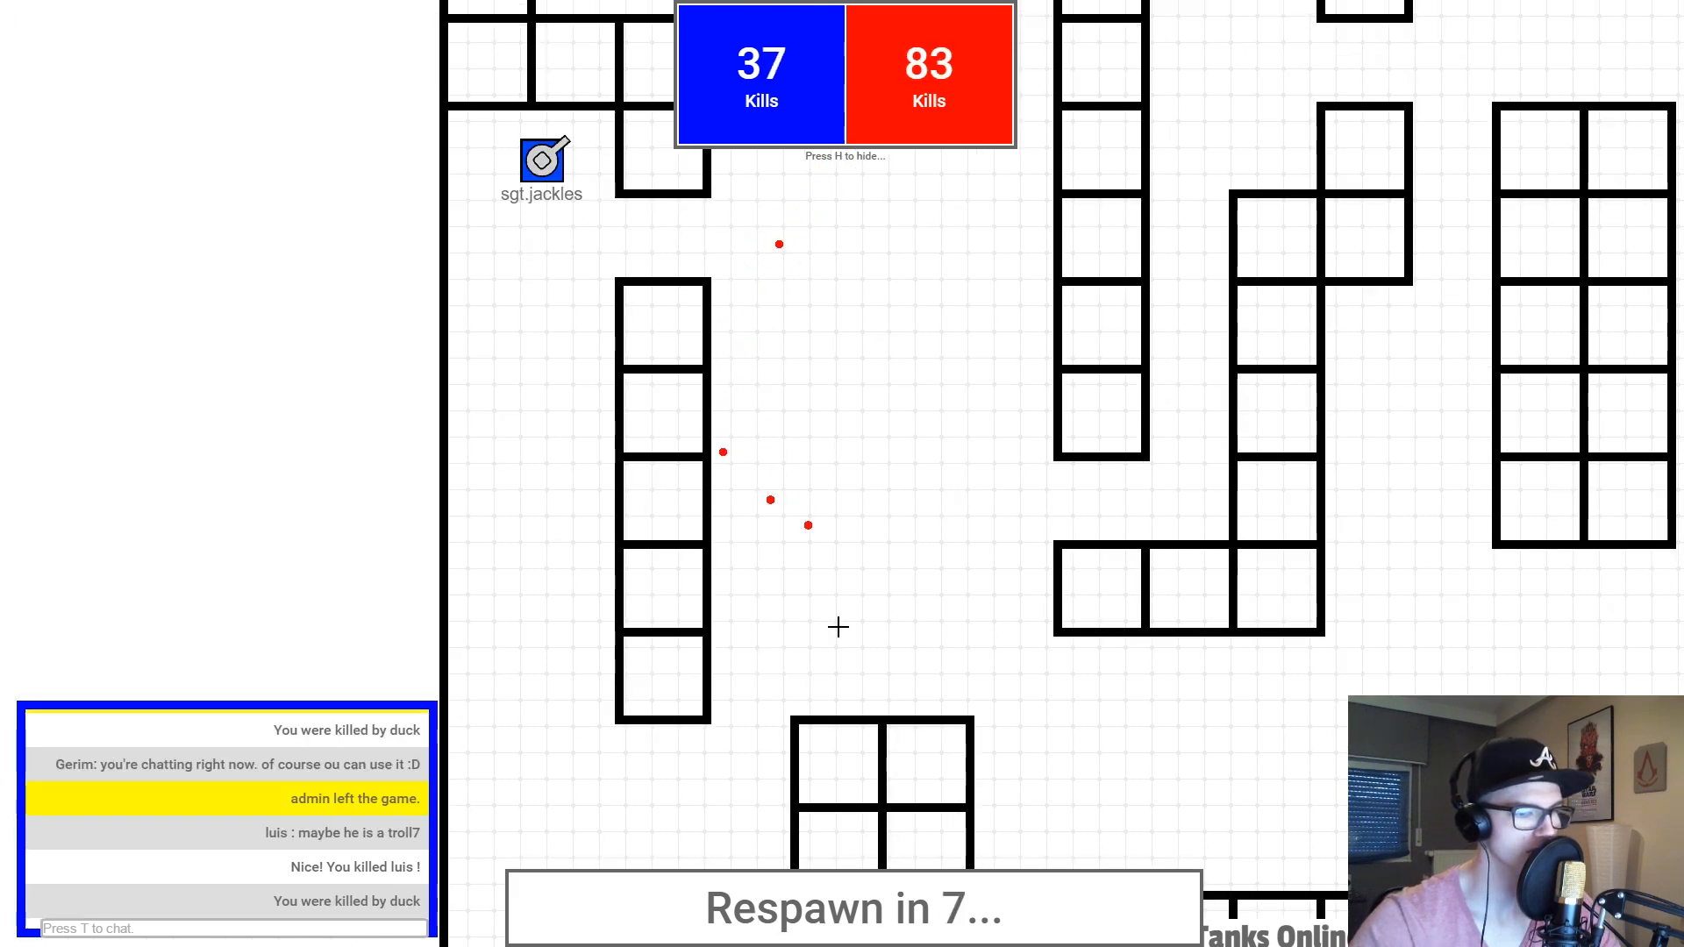
mouse_move(926, 702)
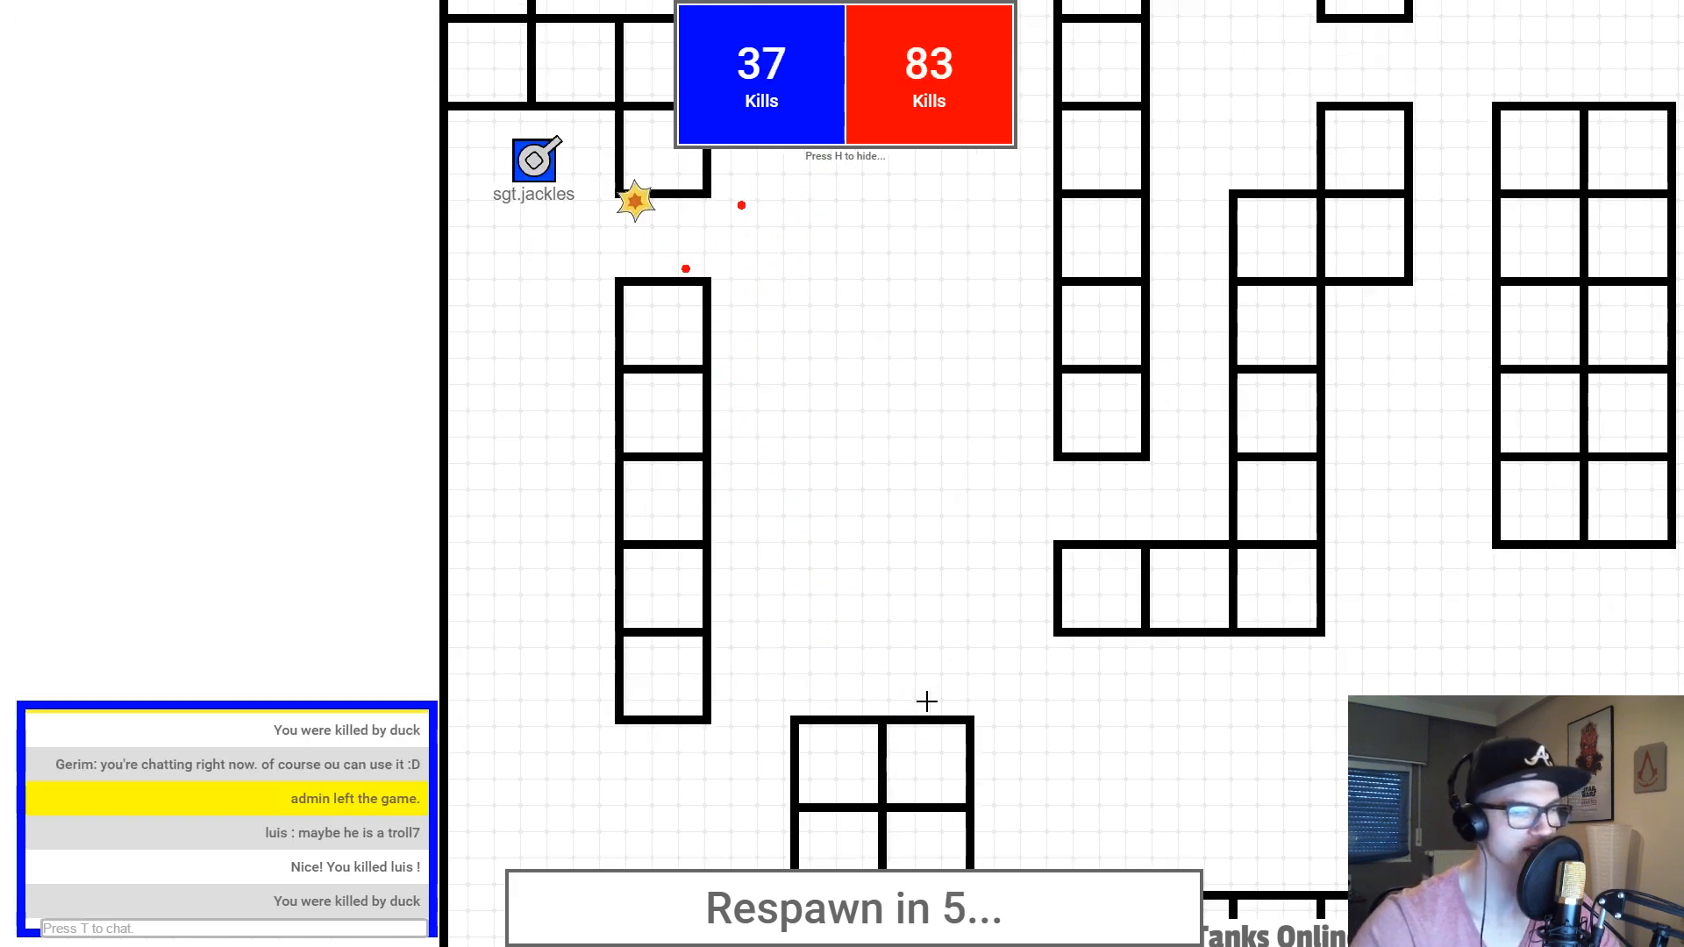